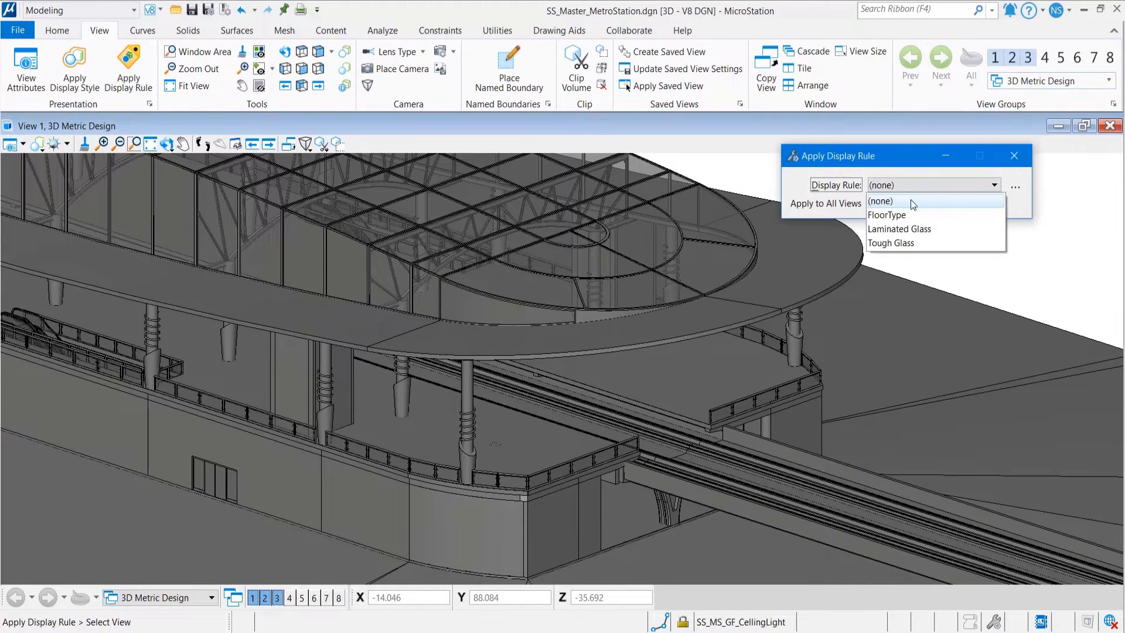
Step: Preview the Laminated Glass and Tough Glass rules, reset the view to (none), and bring up the Display Rules manager
click(898, 229)
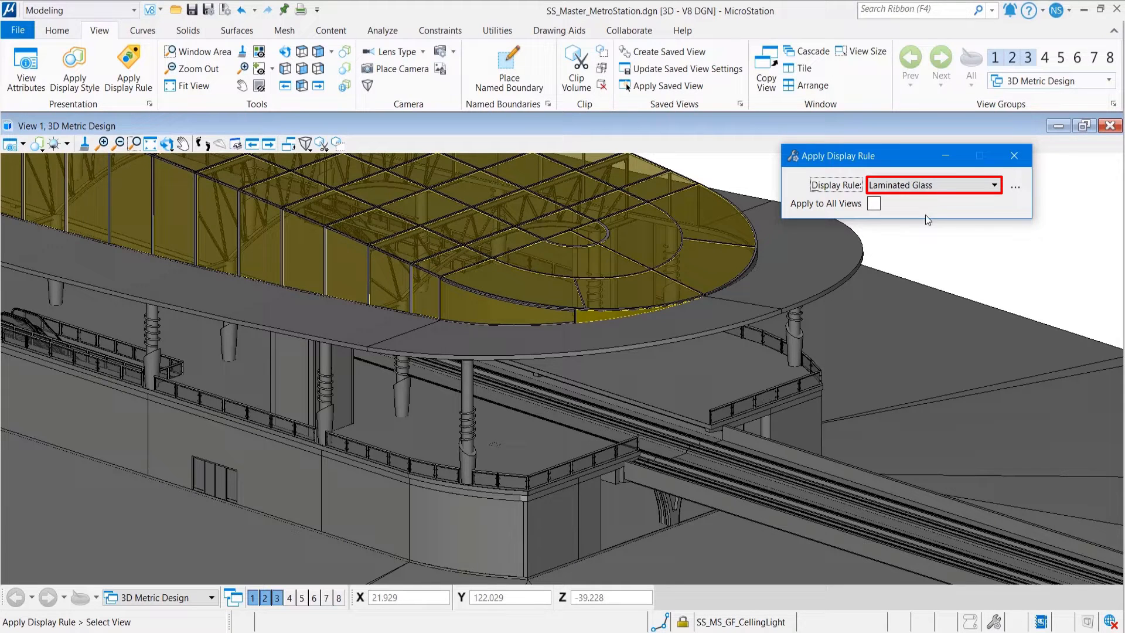
click(992, 184)
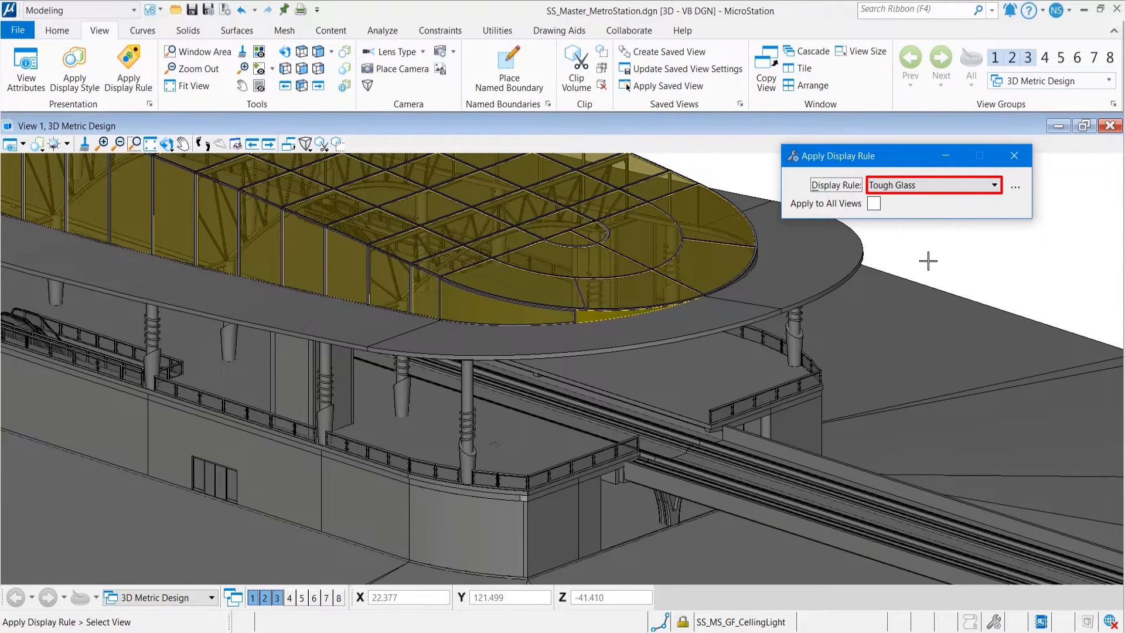
click(993, 186)
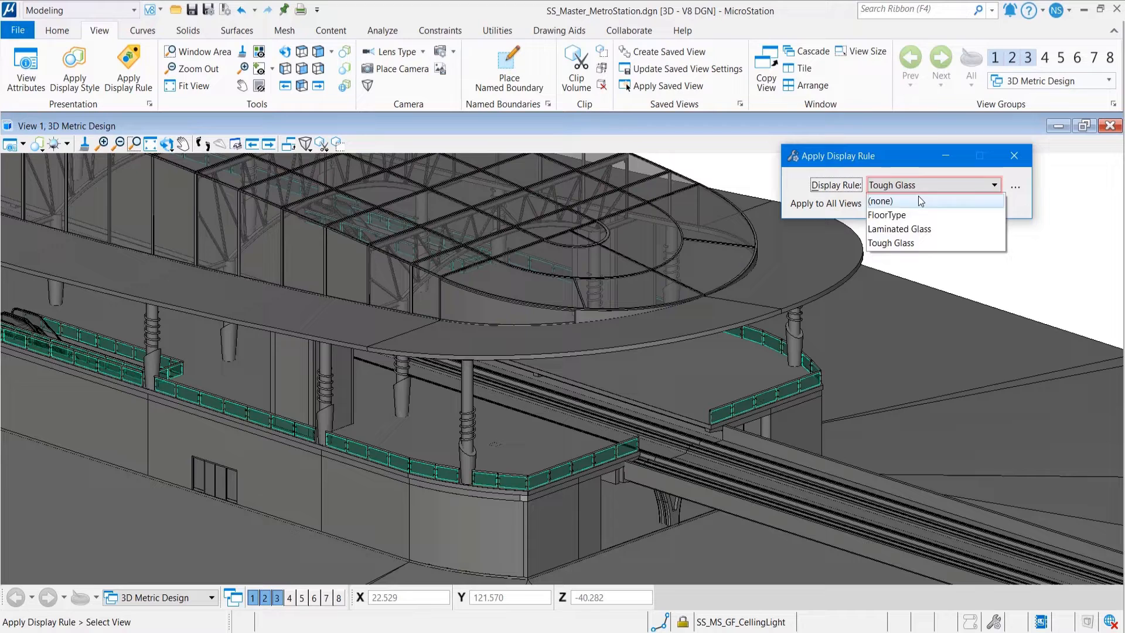
click(880, 200)
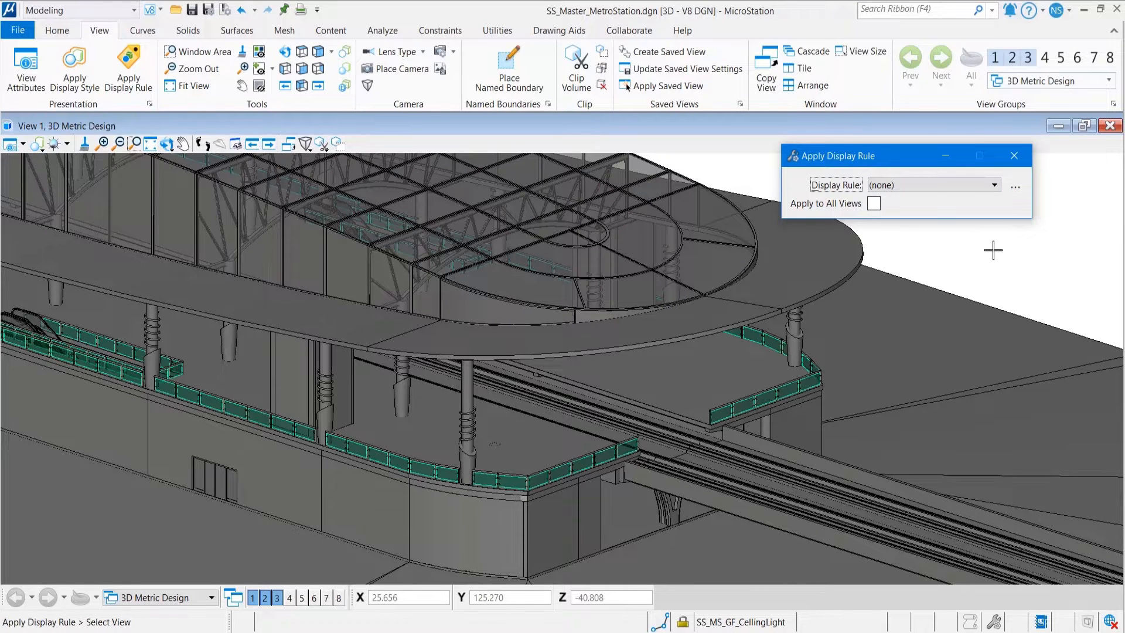
click(1015, 186)
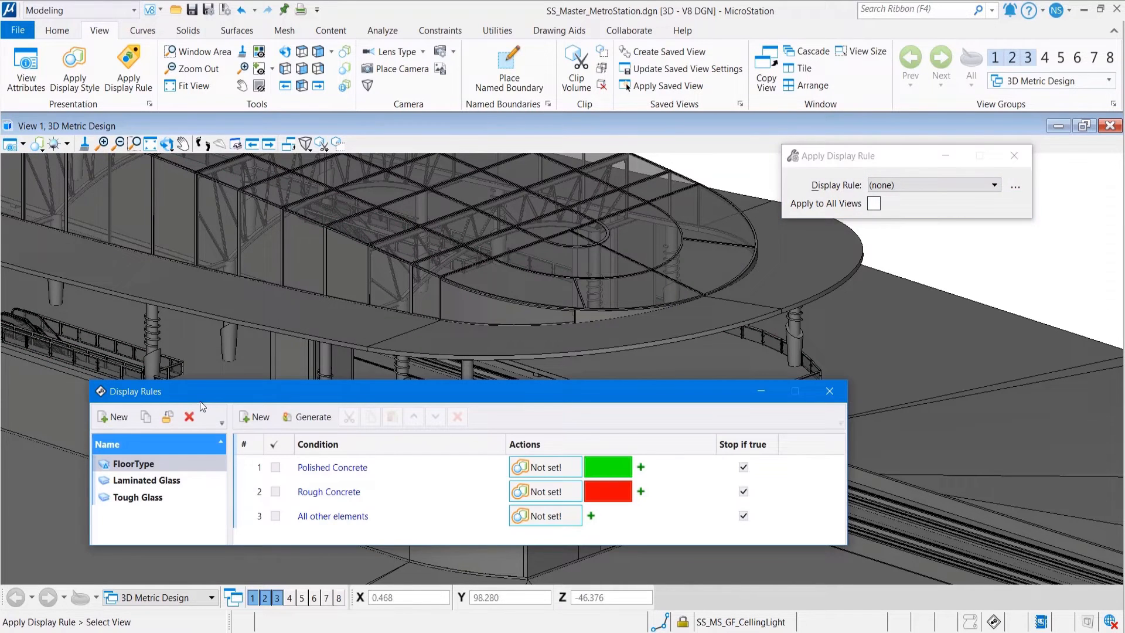
Step: Create a new 'Glass' rule set with one 'Applies always' rule and start editing its condition
click(112, 418)
text(Glass)
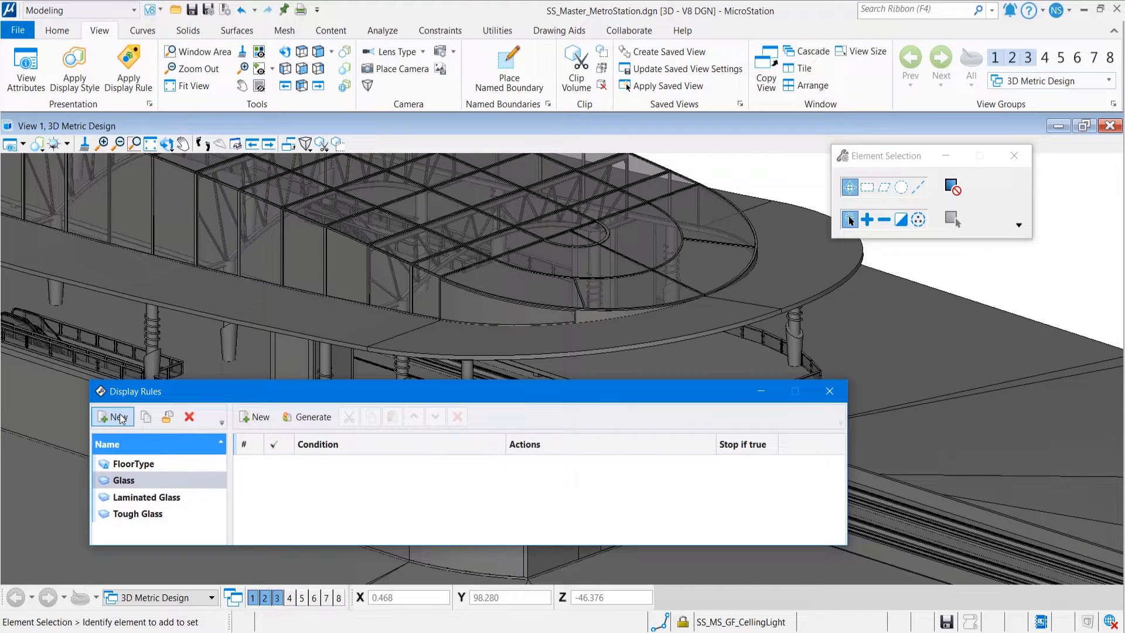
click(254, 416)
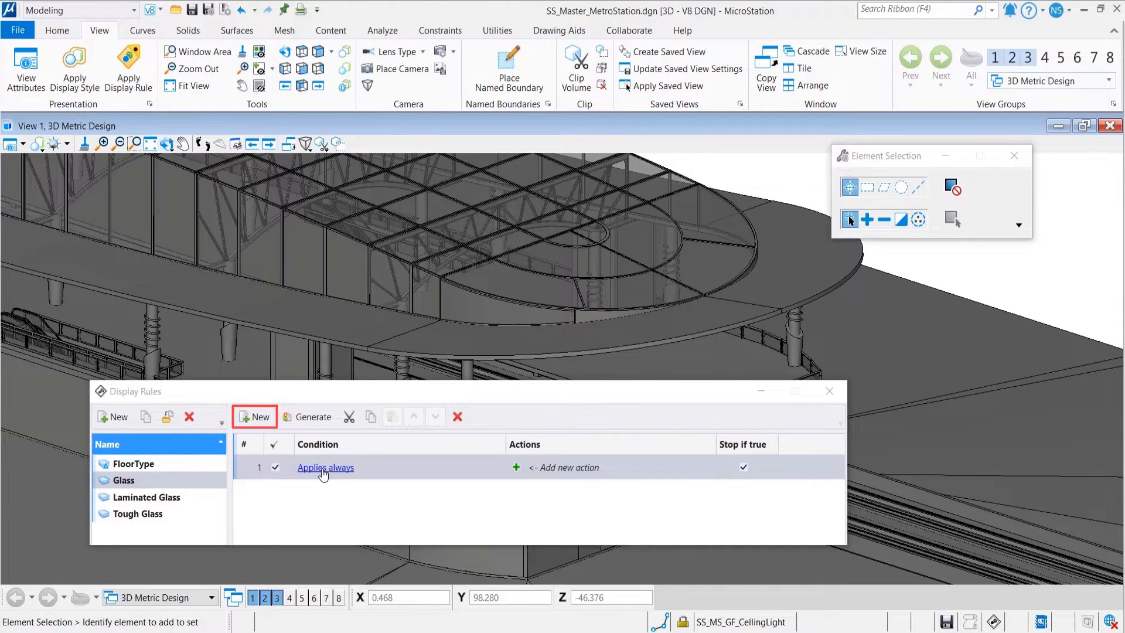
click(324, 468)
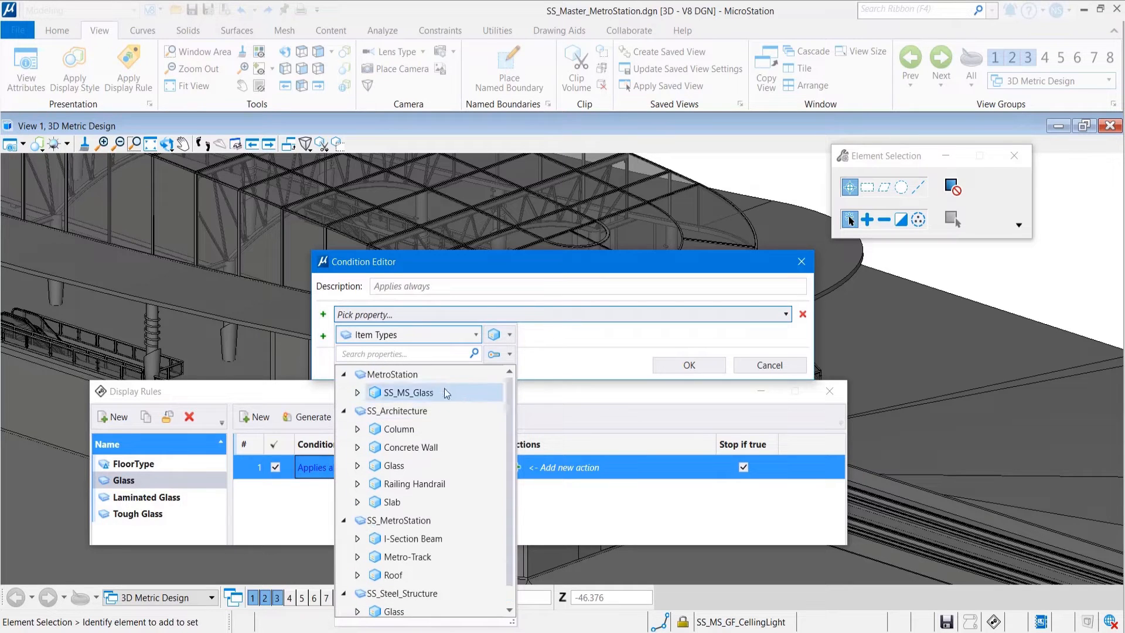
Step: Search 'Glass' and set the condition property to ELEMENT.Glass.Glass Type
text(Gla)
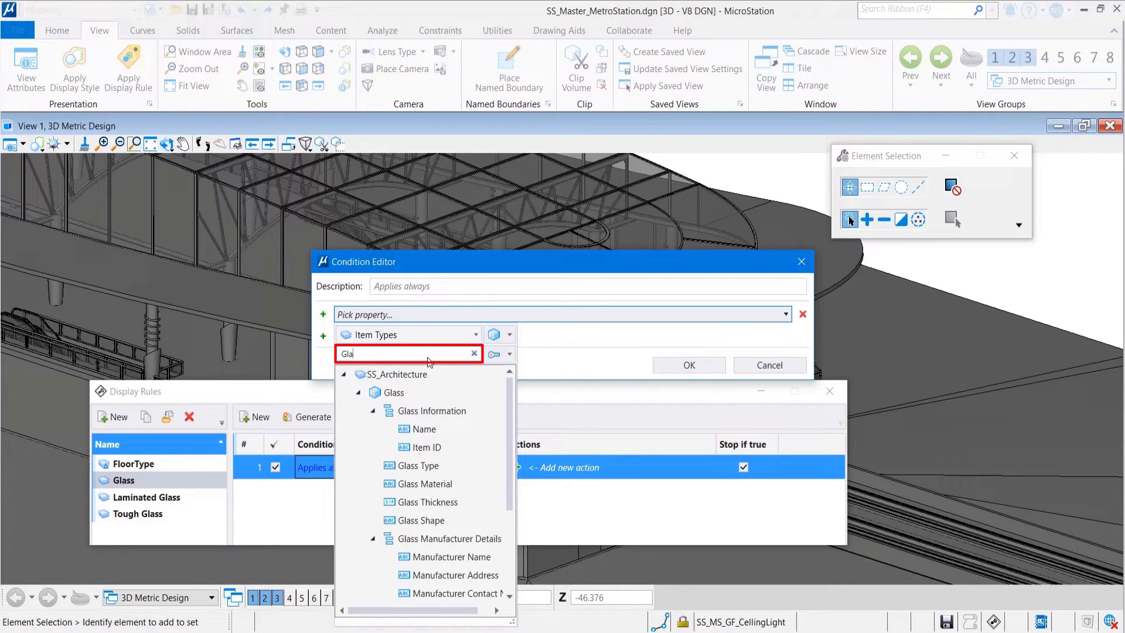
text(ss)
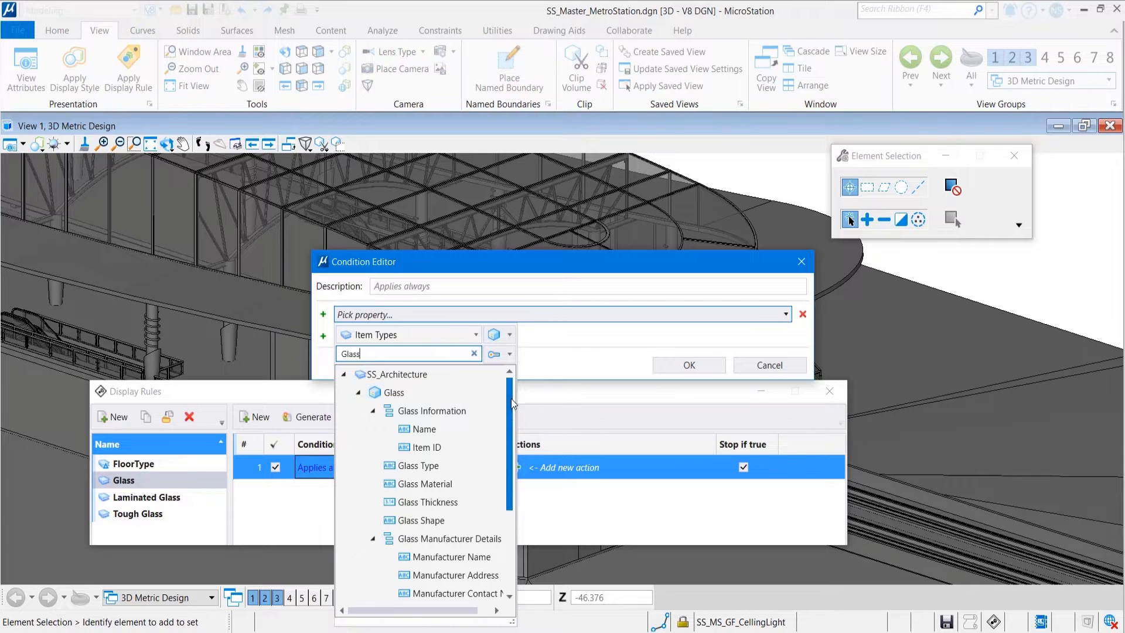
scroll(down, 3)
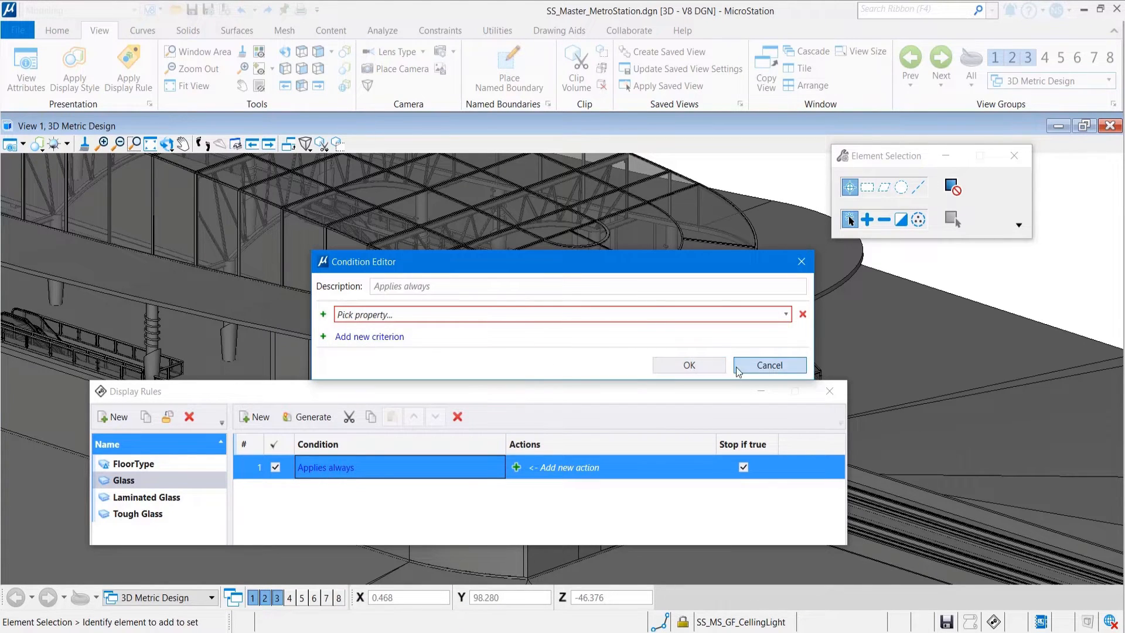
click(763, 315)
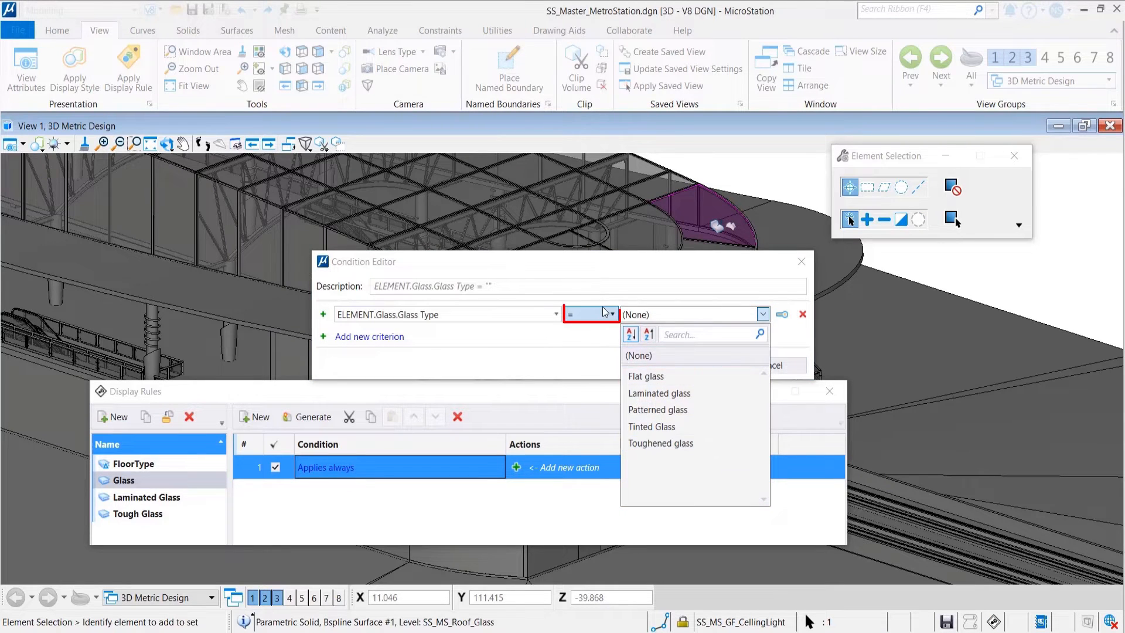
Step: Make the condition Glass Type Like "*glass" and confirm it
click(584, 314)
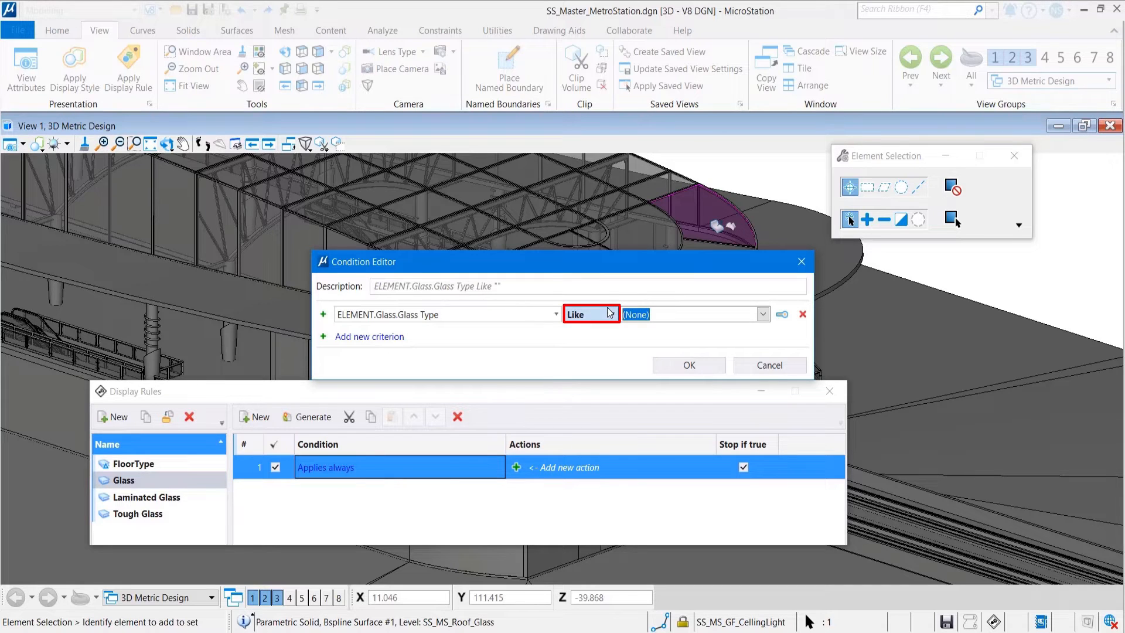
text(*g)
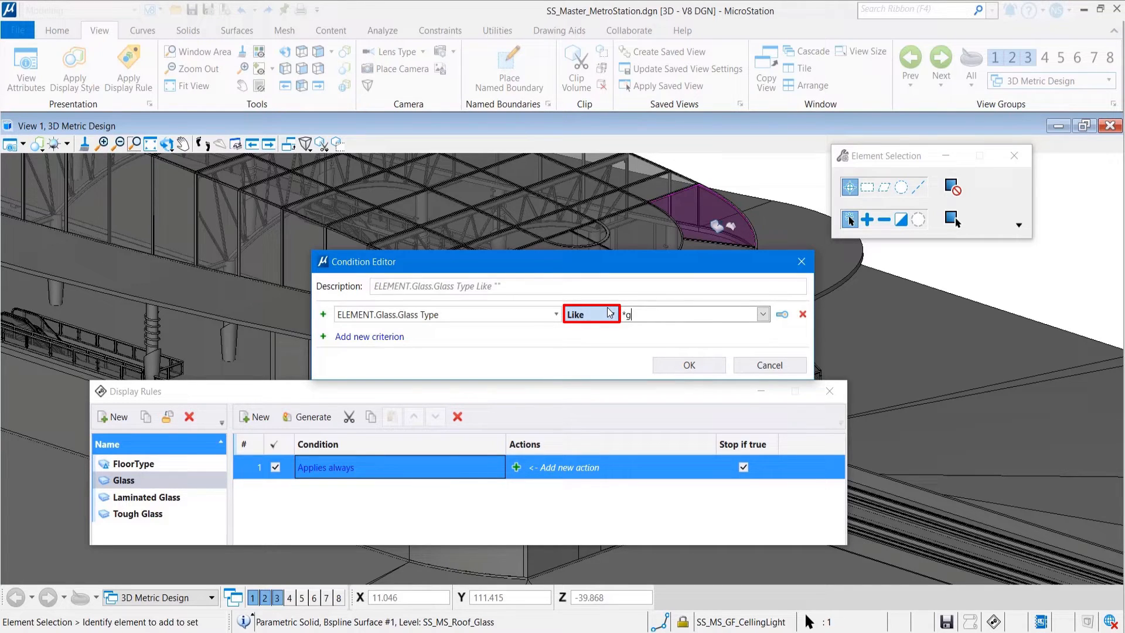
text(lass)
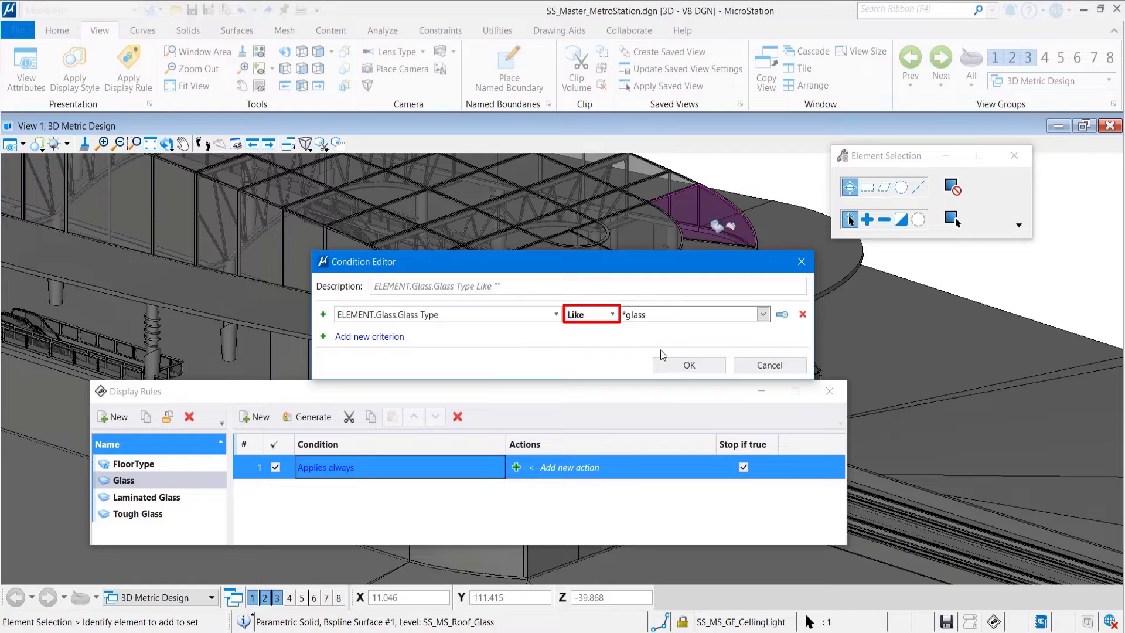
click(688, 364)
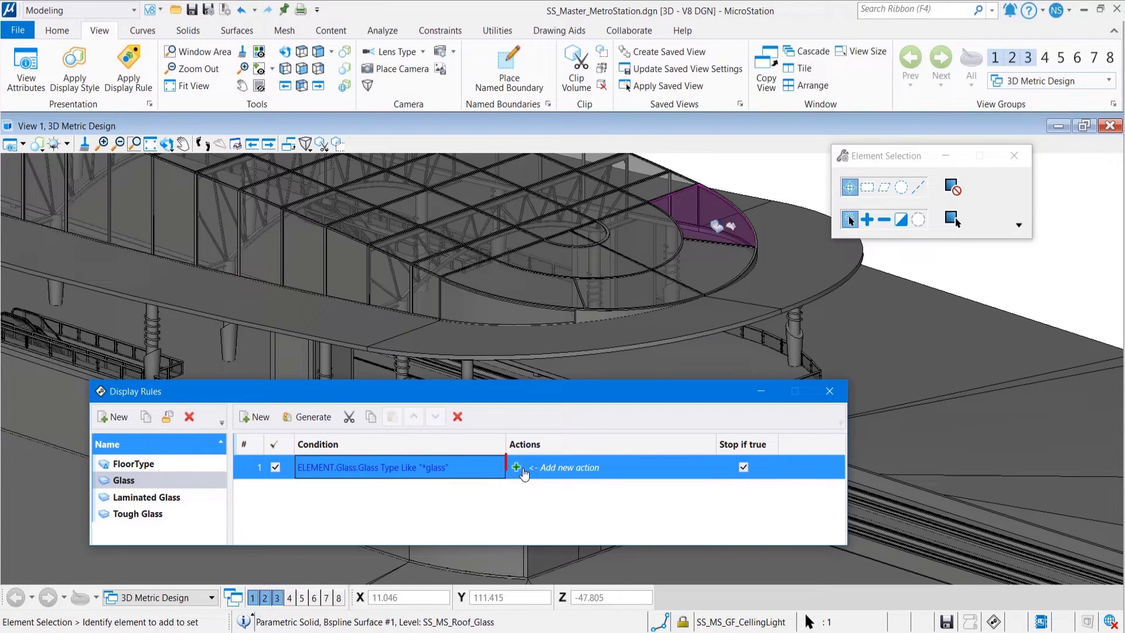
Step: Add a Symbology Overrides action with a cyan colour to the Glass rule and return to Apply Display Rule
click(516, 468)
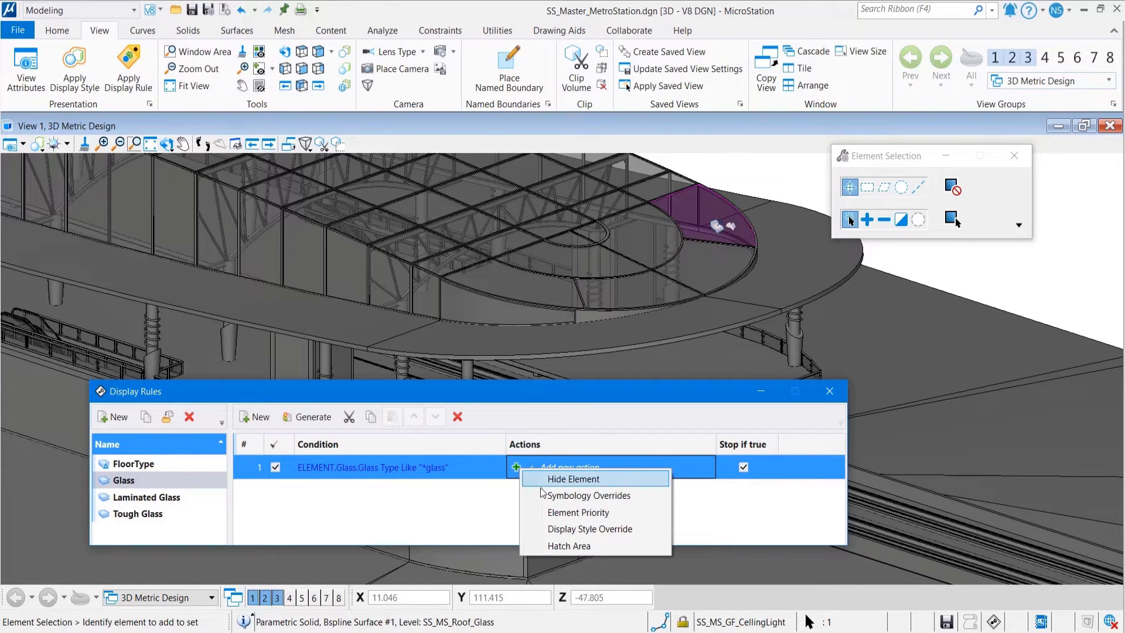
click(573, 478)
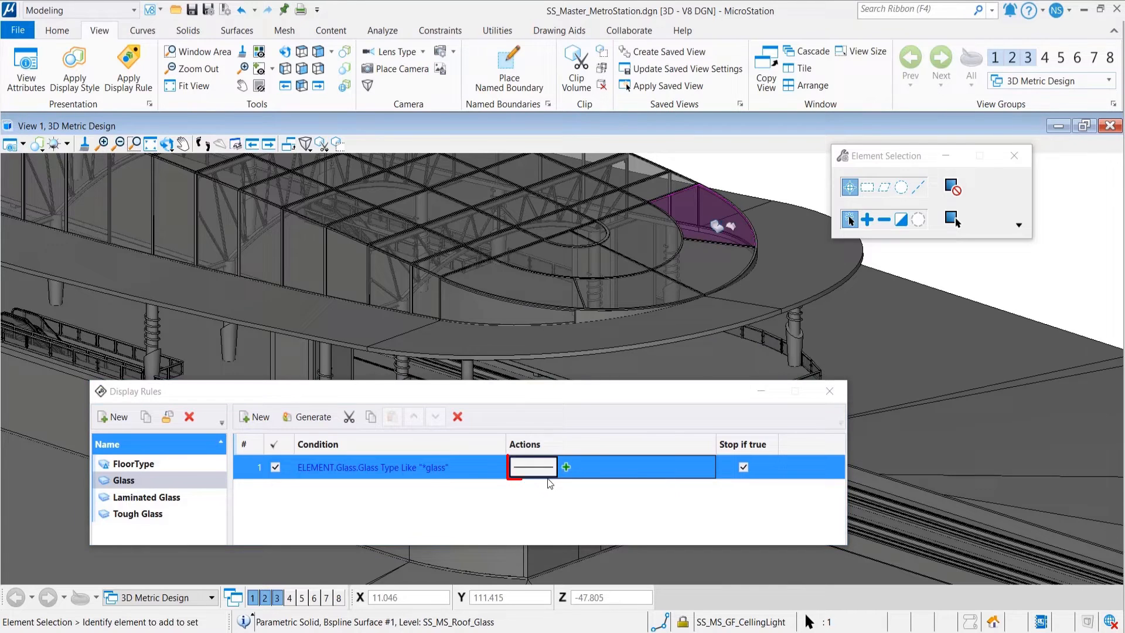
click(566, 467)
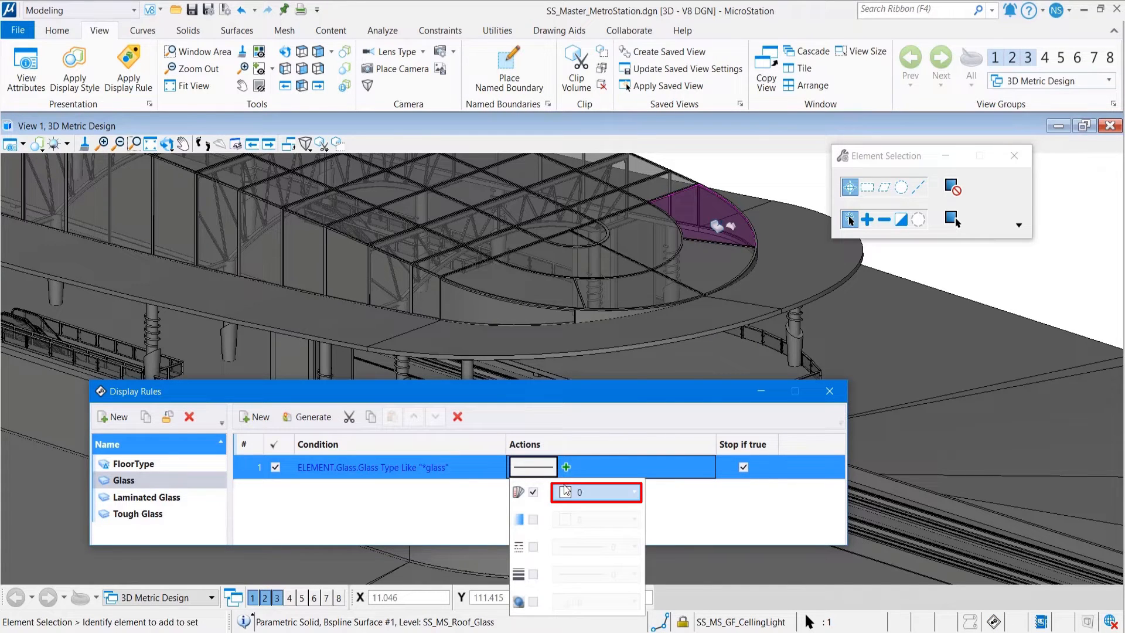
click(564, 491)
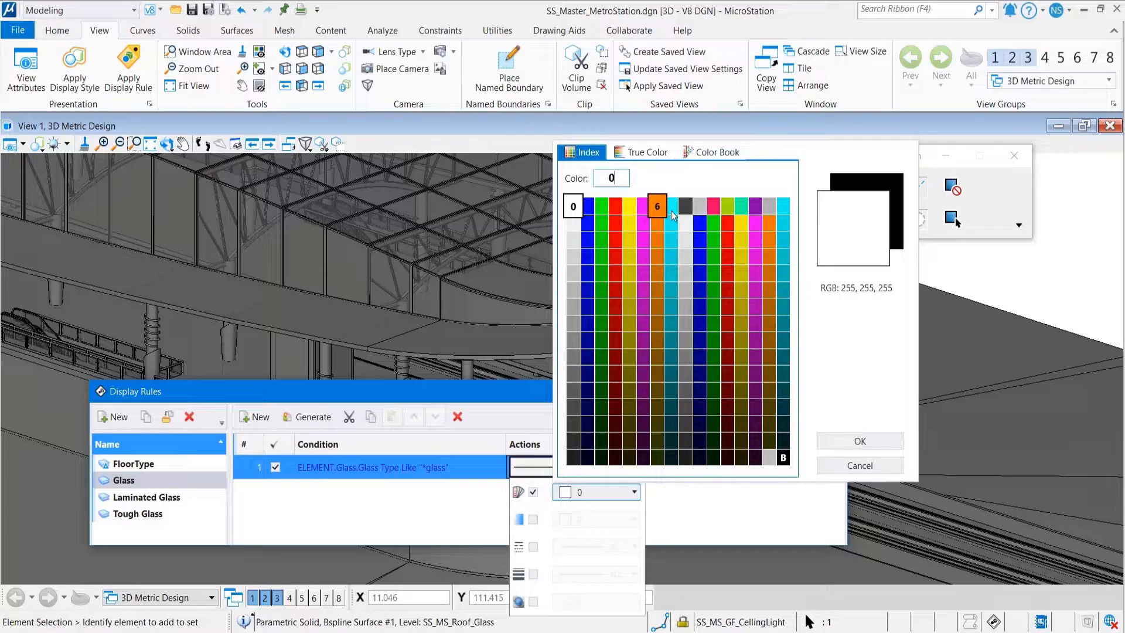
click(859, 441)
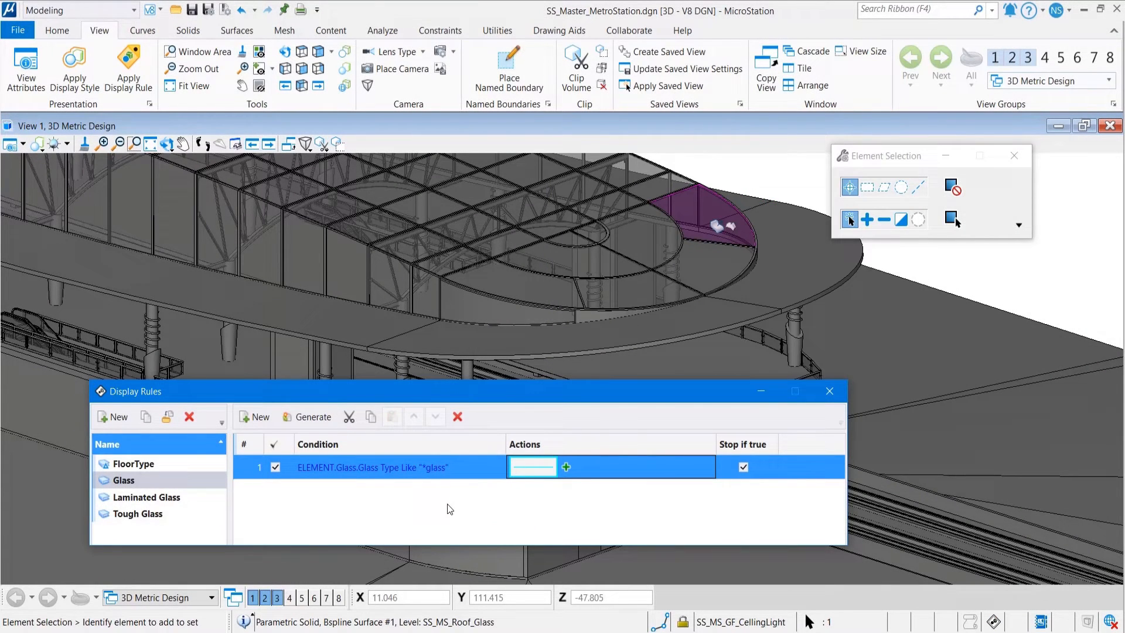
mouse_move(437, 492)
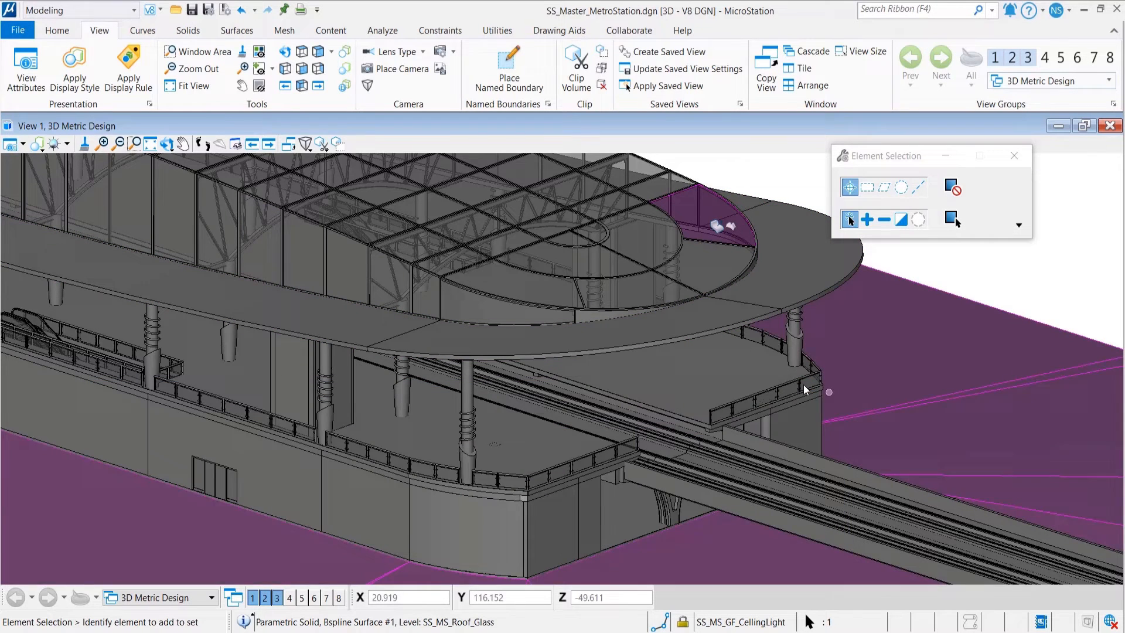
click(127, 69)
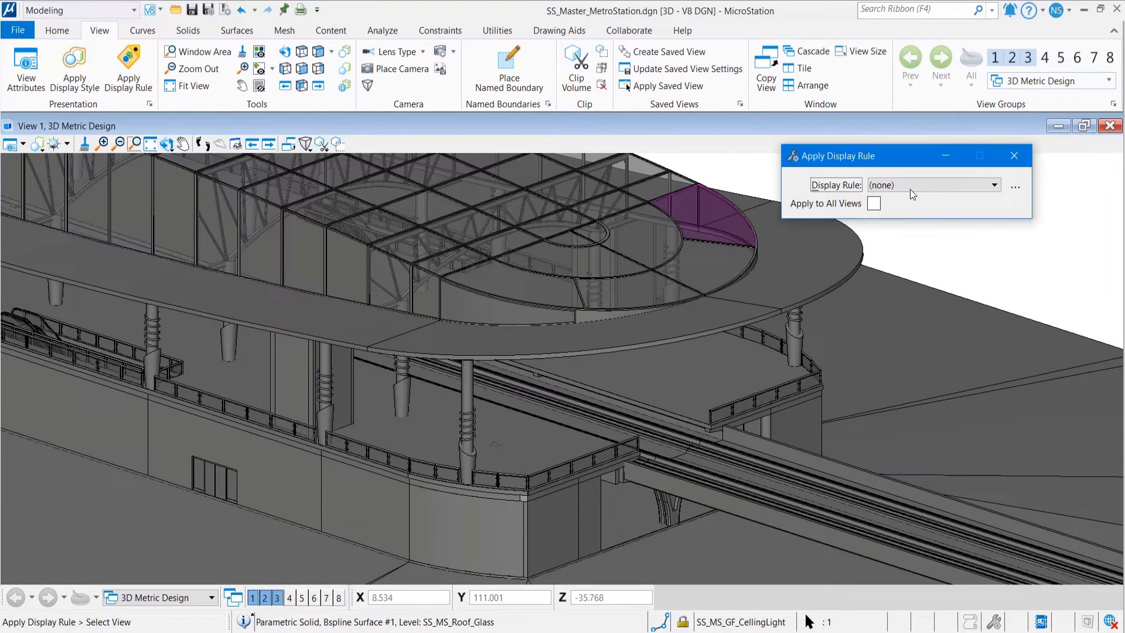
Step: Apply the Glass rule so all glass shows cyan, then show File > Export with Export with Display Rules listed
click(995, 185)
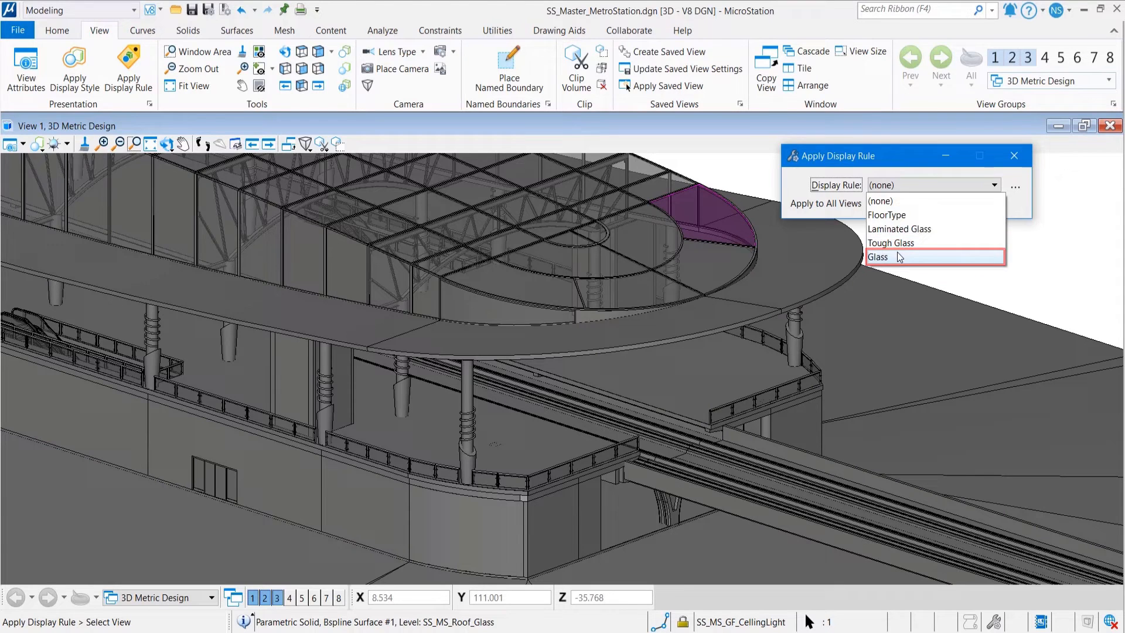
click(881, 257)
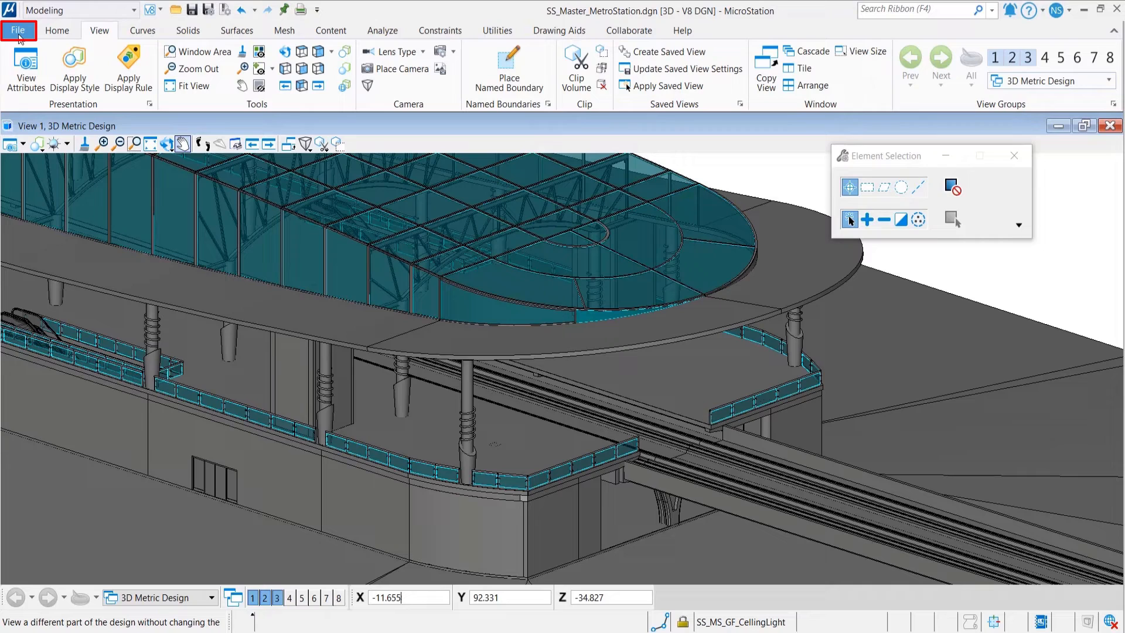
click(18, 30)
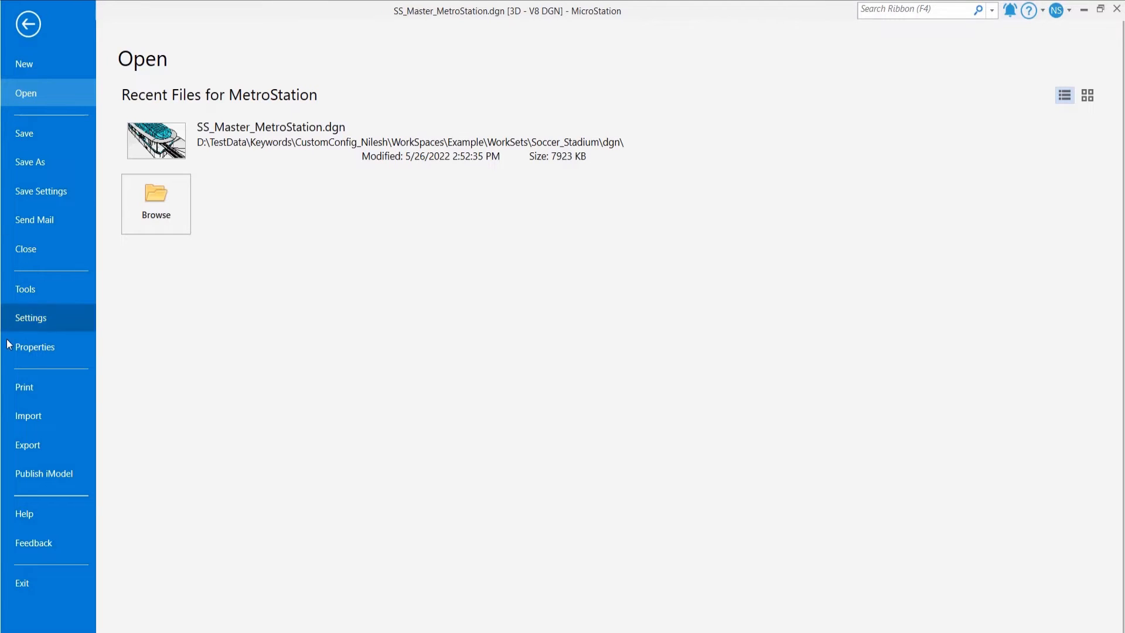
click(28, 445)
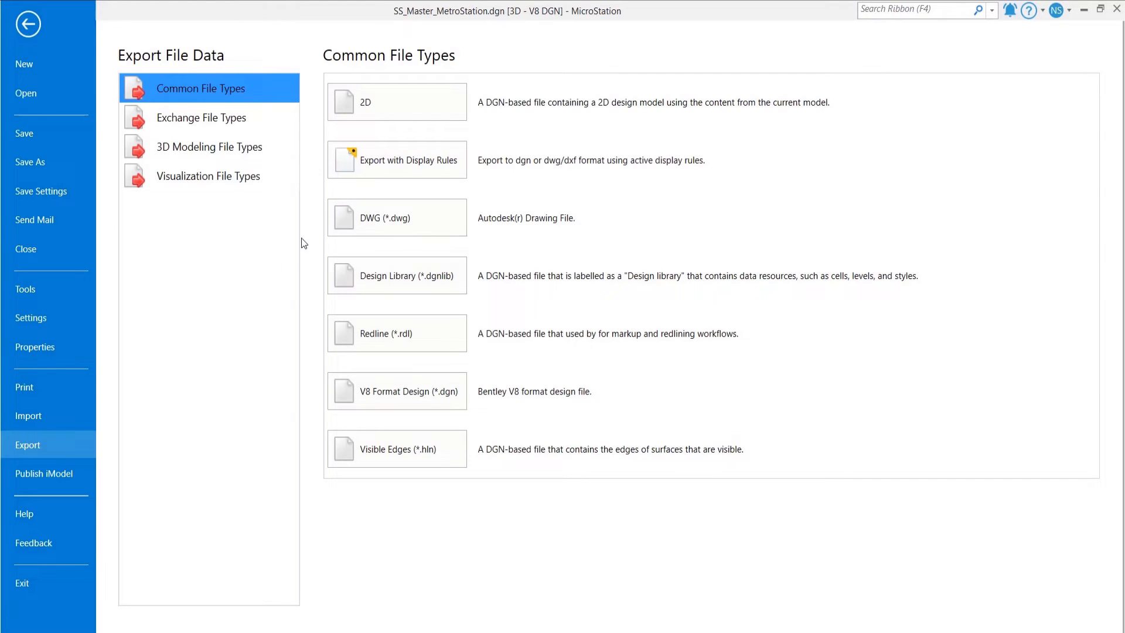